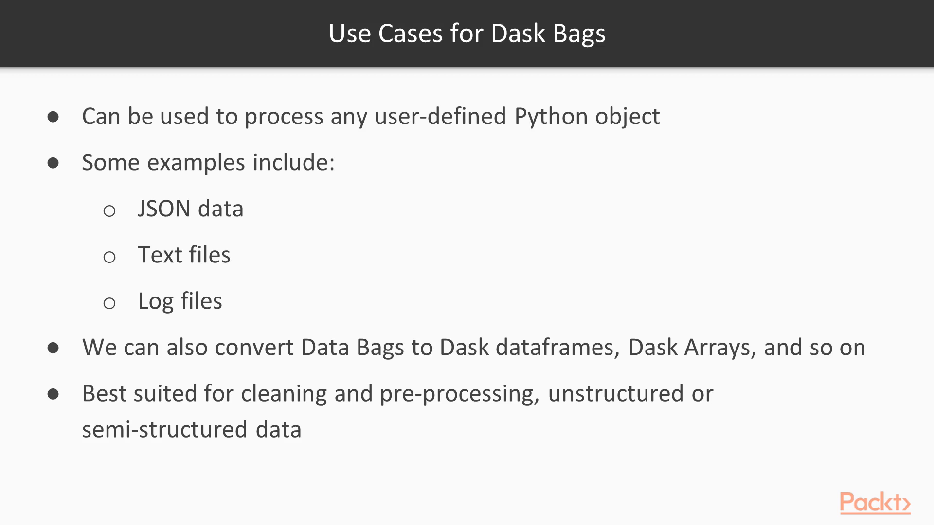
key("Right")
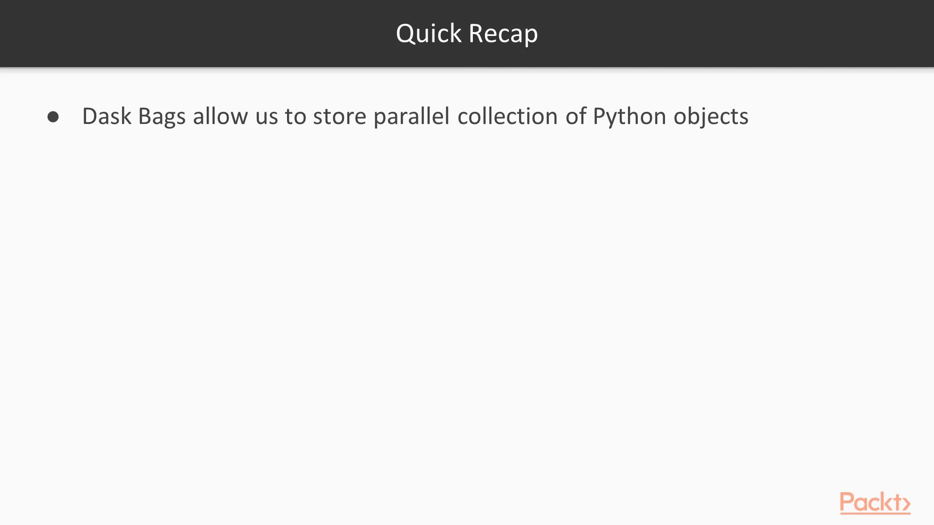
key("right")
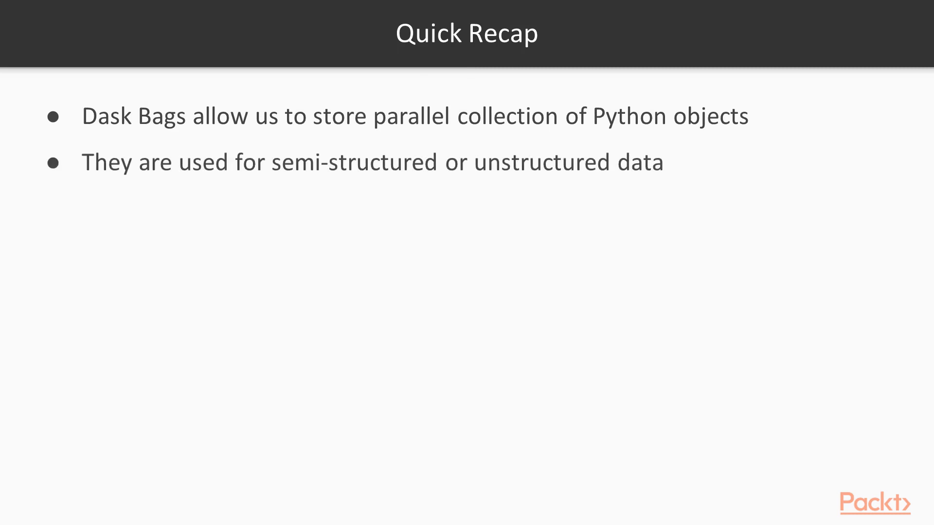